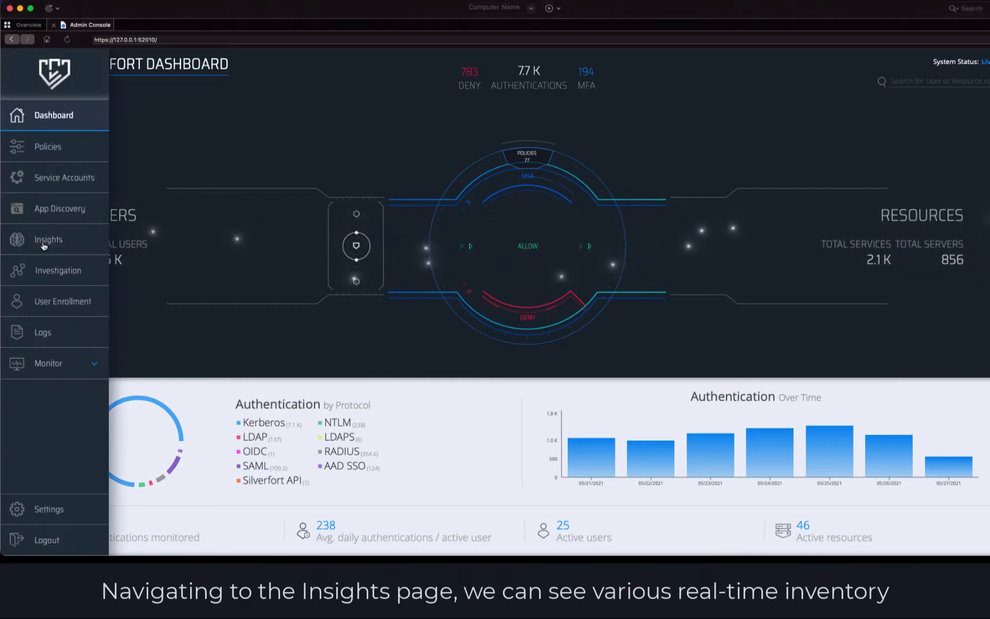
Step: Show the Top Risk Resources list on Insights, with AC-AWS-RD16-2 rated High
left_click(47, 240)
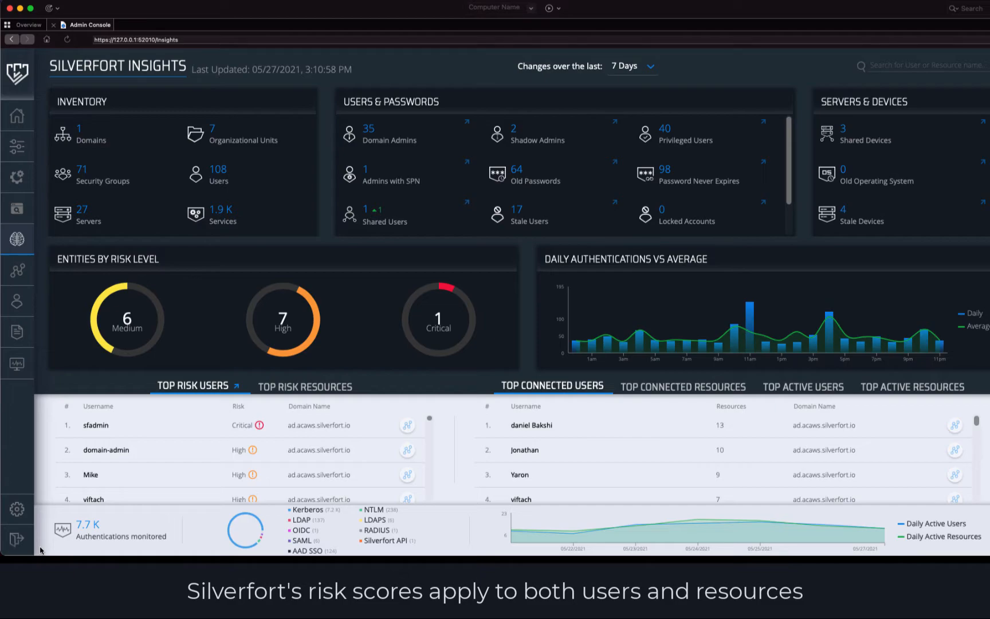
mouse_move(294, 397)
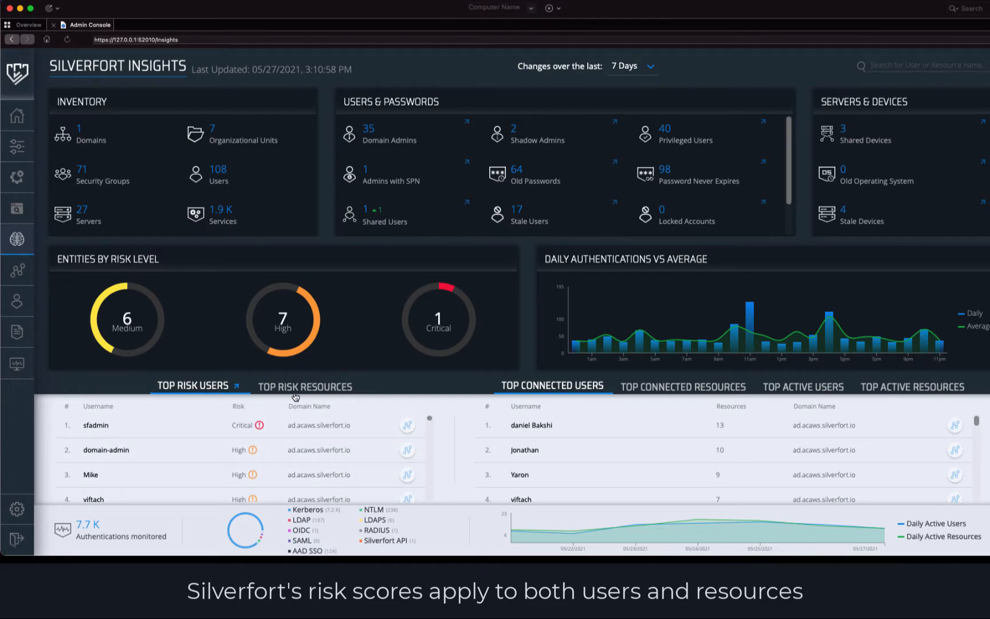
left_click(305, 387)
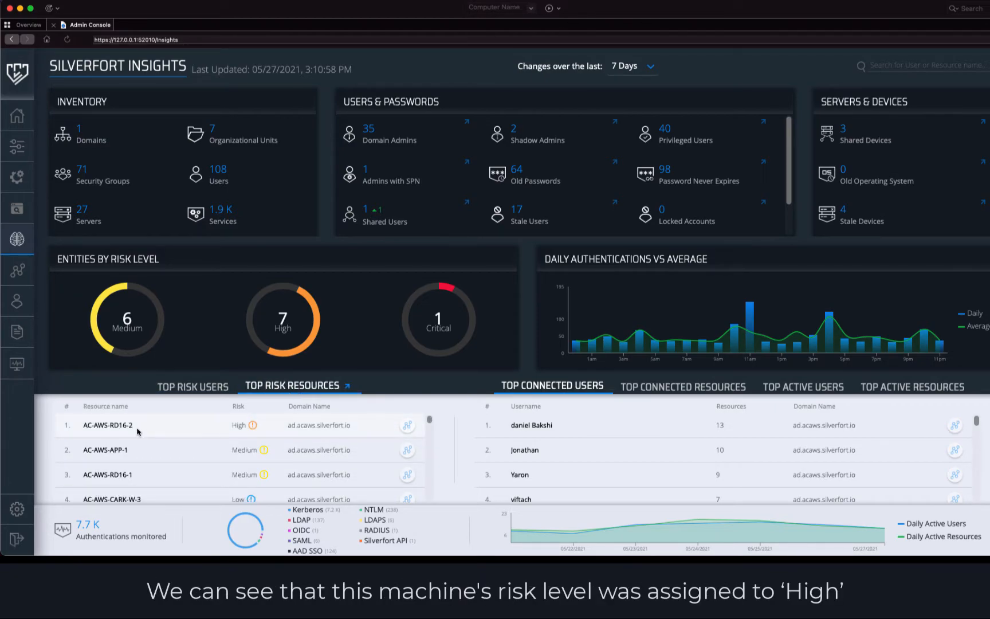
mouse_move(331, 431)
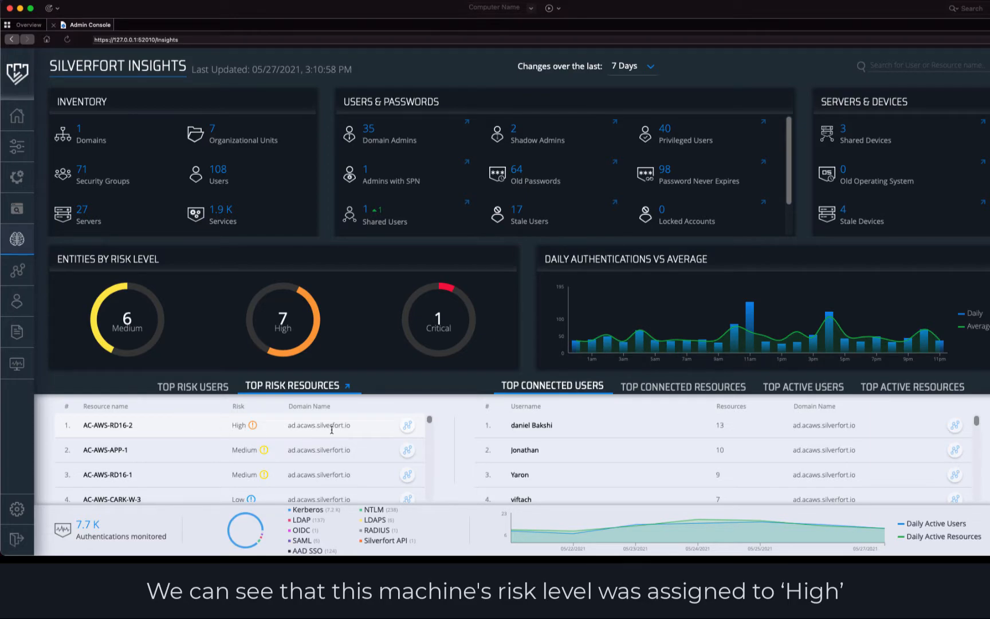
mouse_move(407, 425)
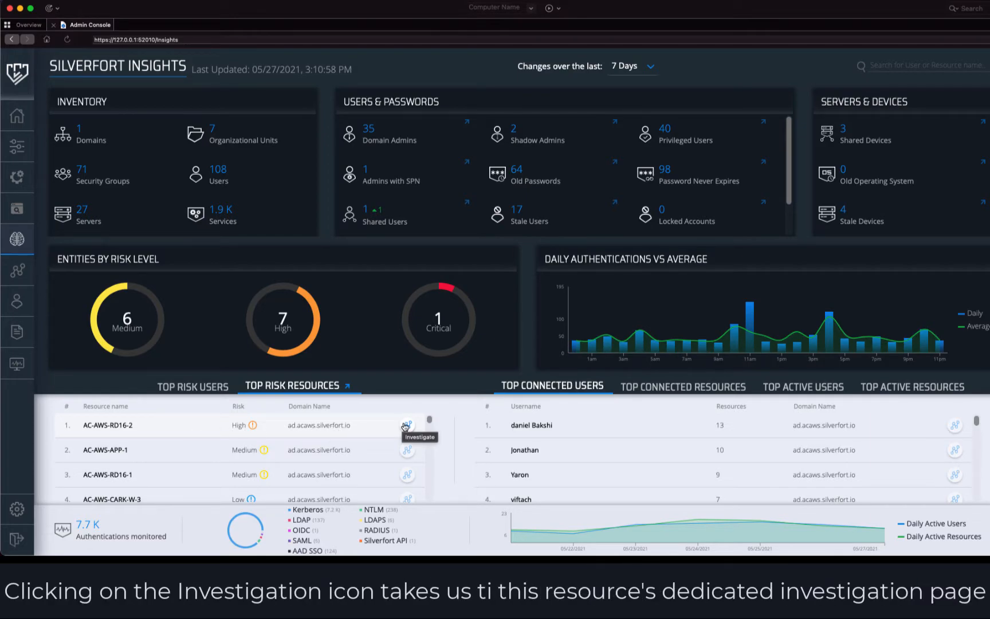
left_click(407, 426)
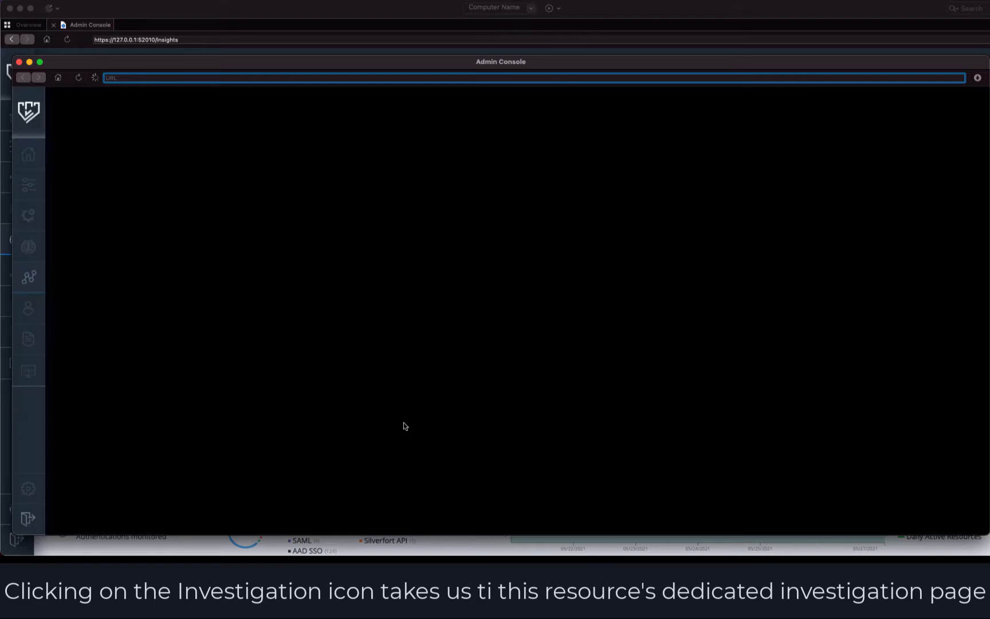
left_click(28, 308)
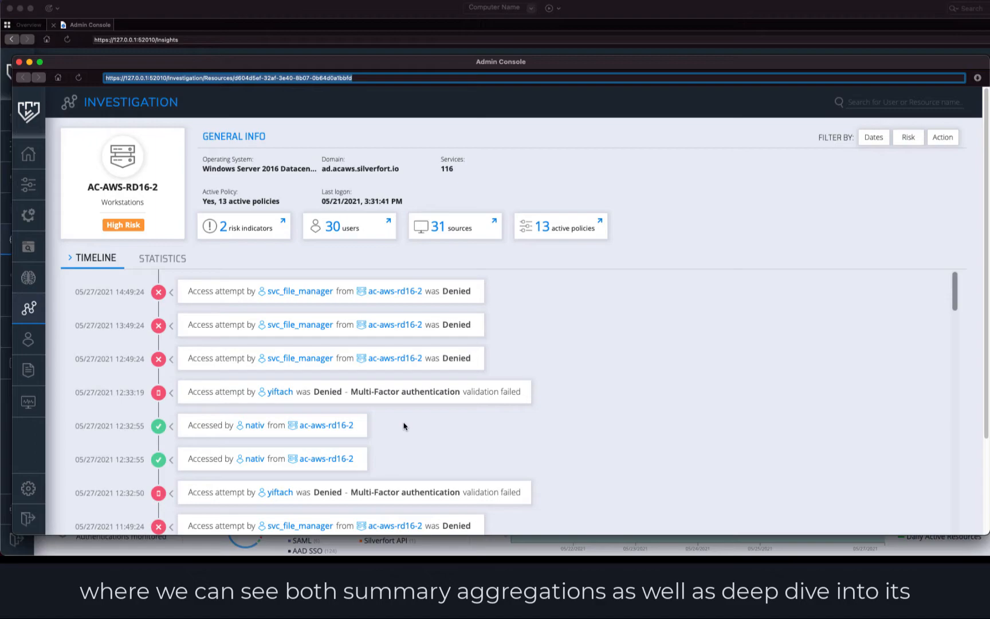
scroll("down", 3)
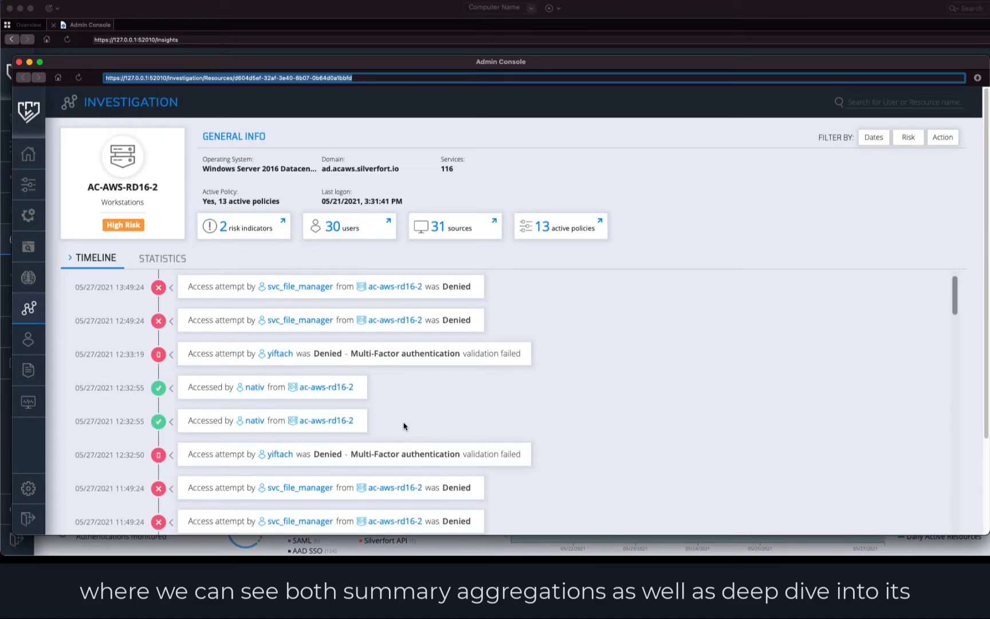
scroll("down", 3)
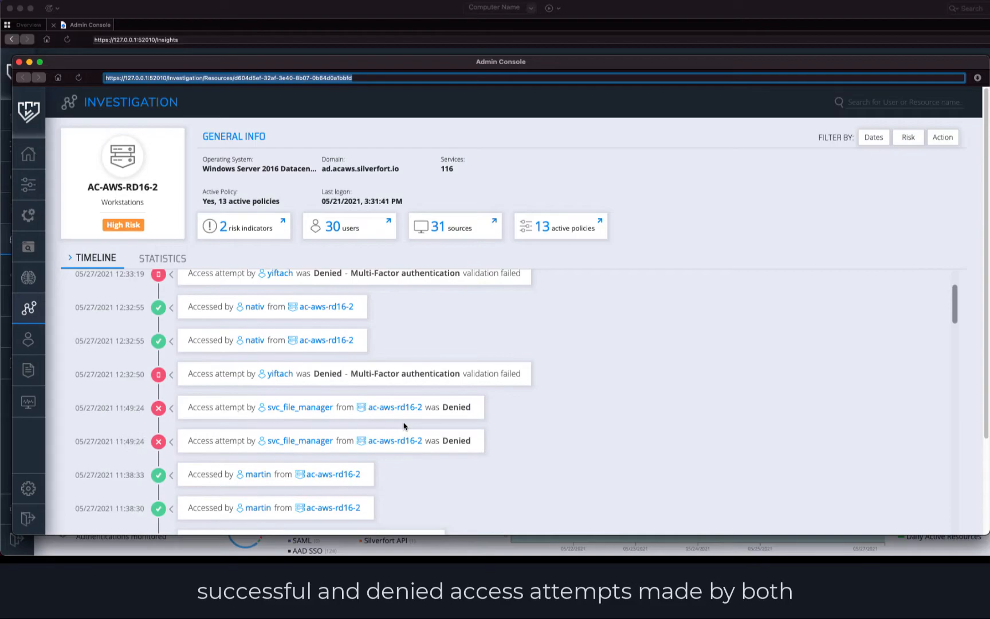
scroll("down", 3)
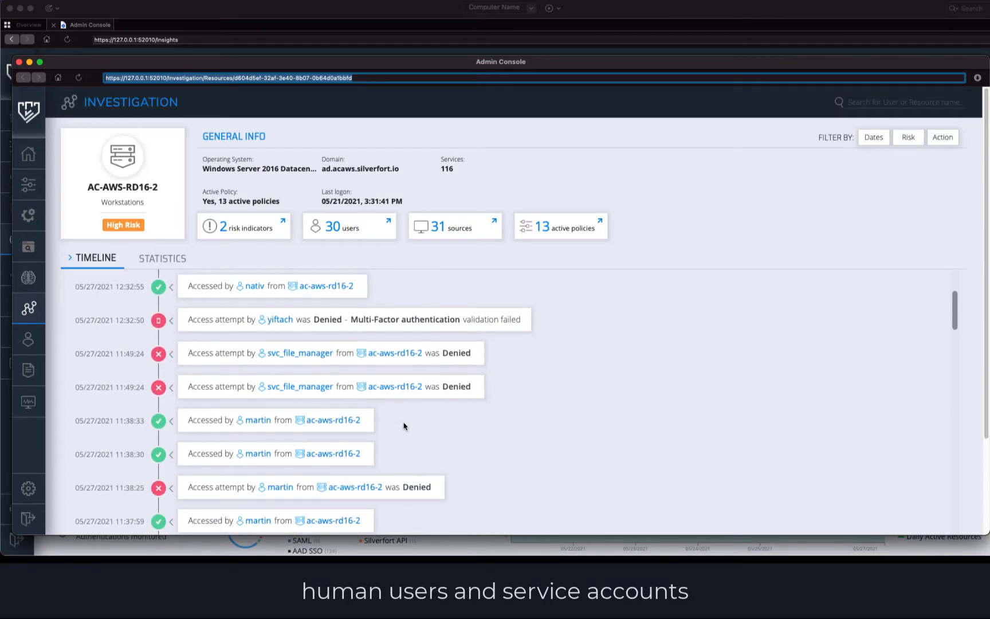
left_click(12, 39)
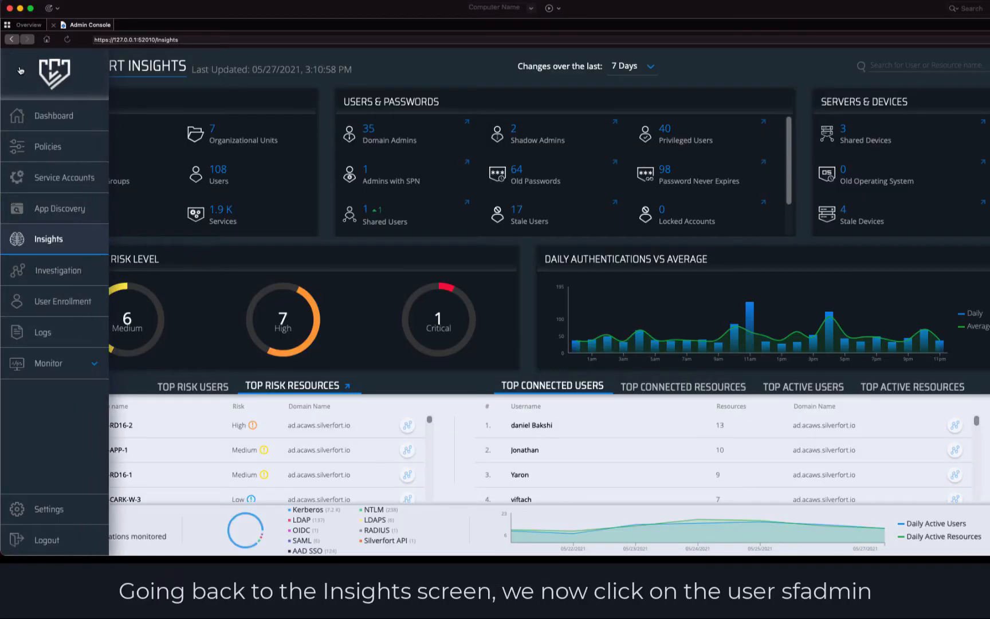
Step: Open user sfadmin's investigation page showing its Critical Risk rating and access timeline
left_click(20, 70)
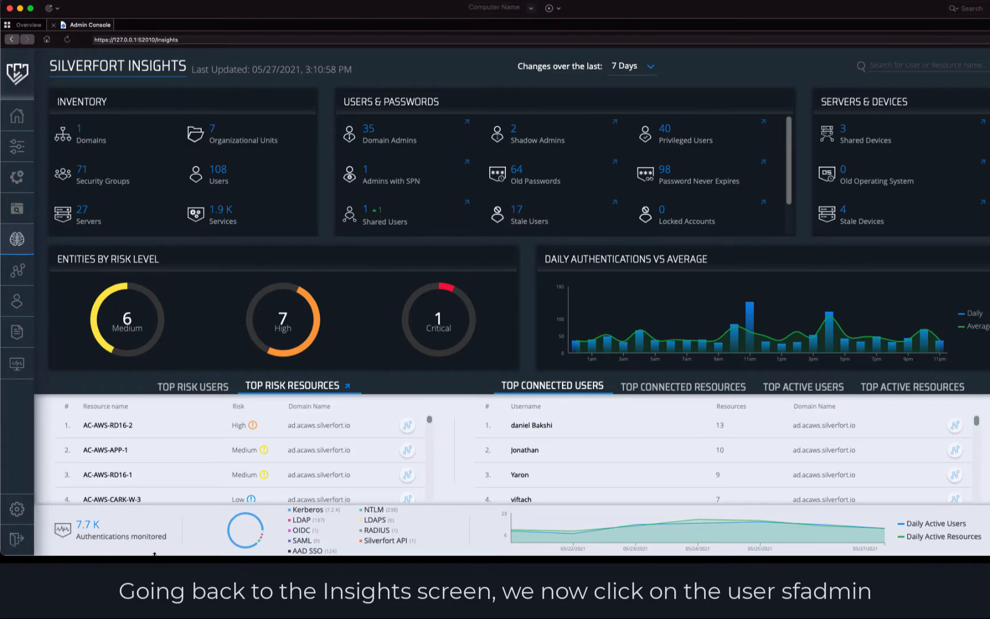
left_click(192, 387)
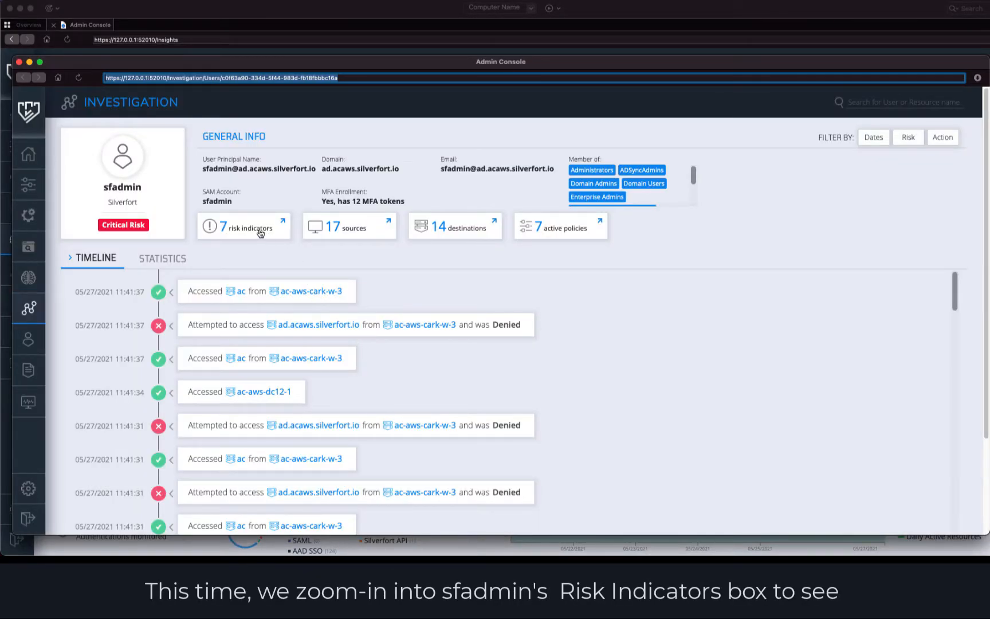
left_click(243, 227)
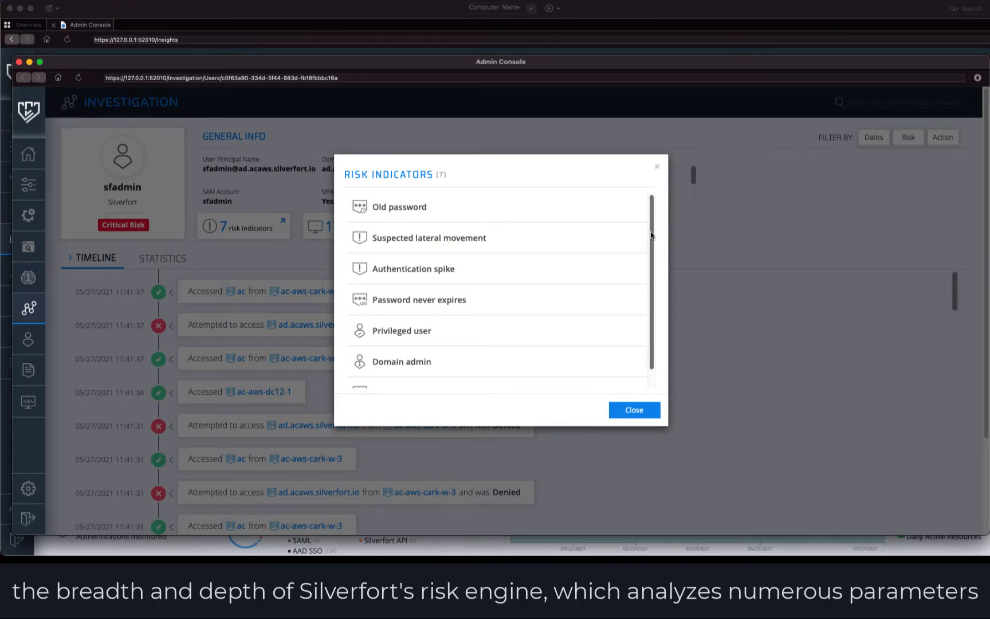
scroll("down", 3)
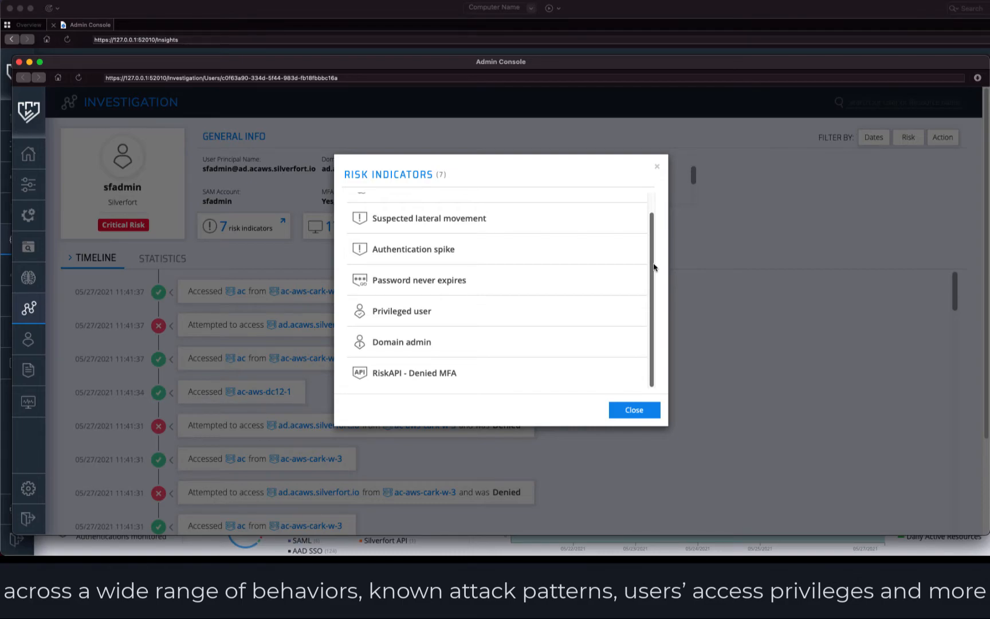
left_click(634, 409)
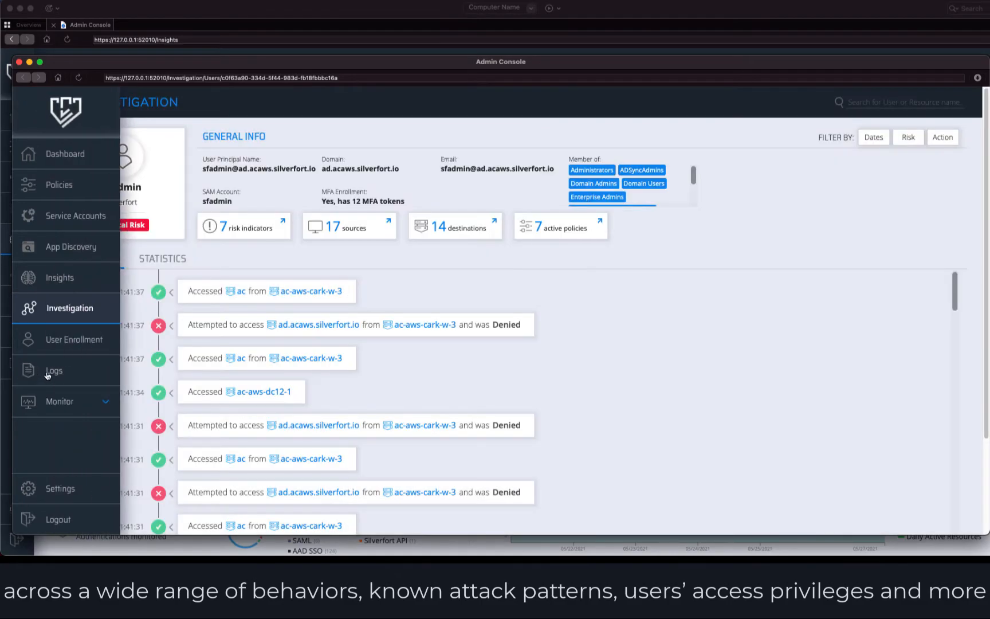
Step: Filter the Authentications Logs to user sfadmin and review its 97 allowed and denied entries
left_click(54, 370)
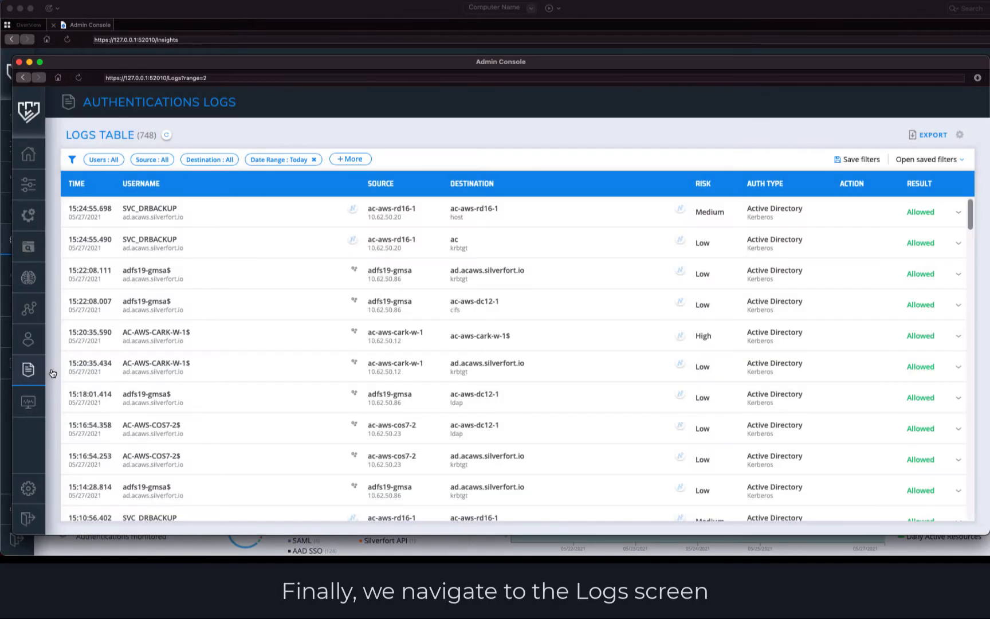
left_click(103, 159)
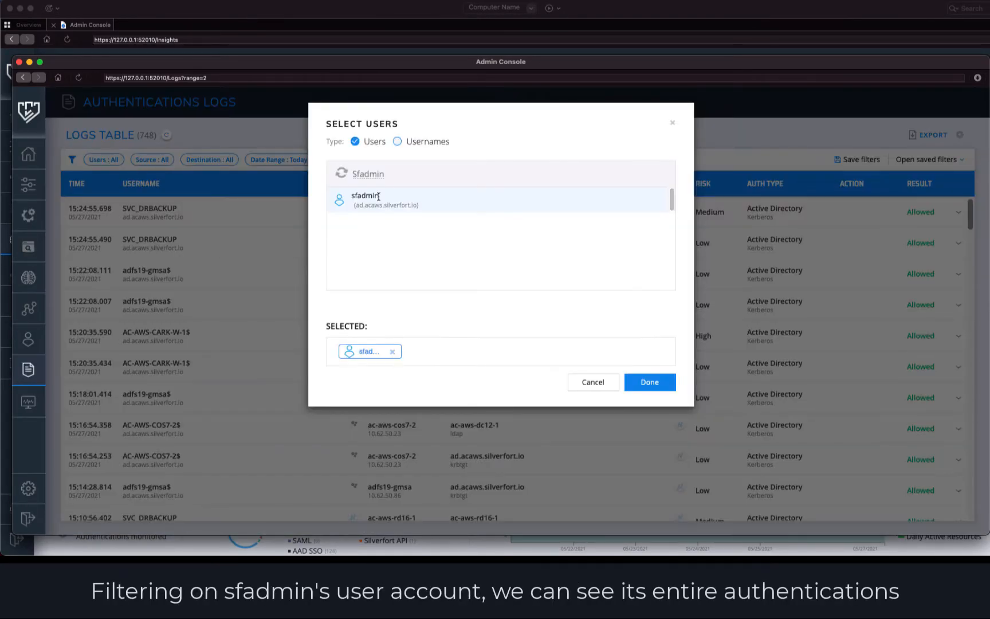
left_click(648, 382)
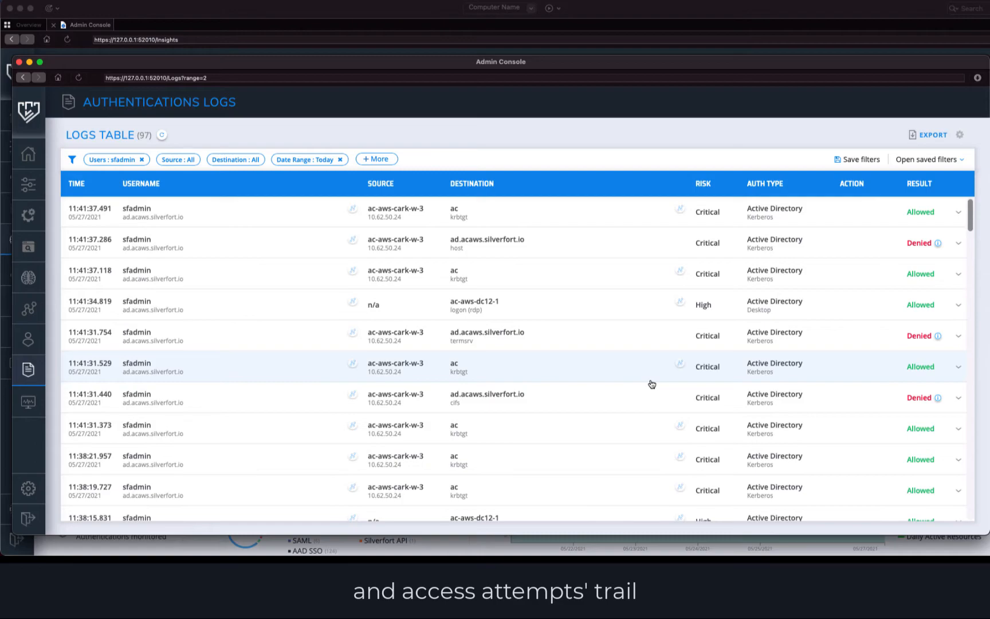
scroll("down", 3)
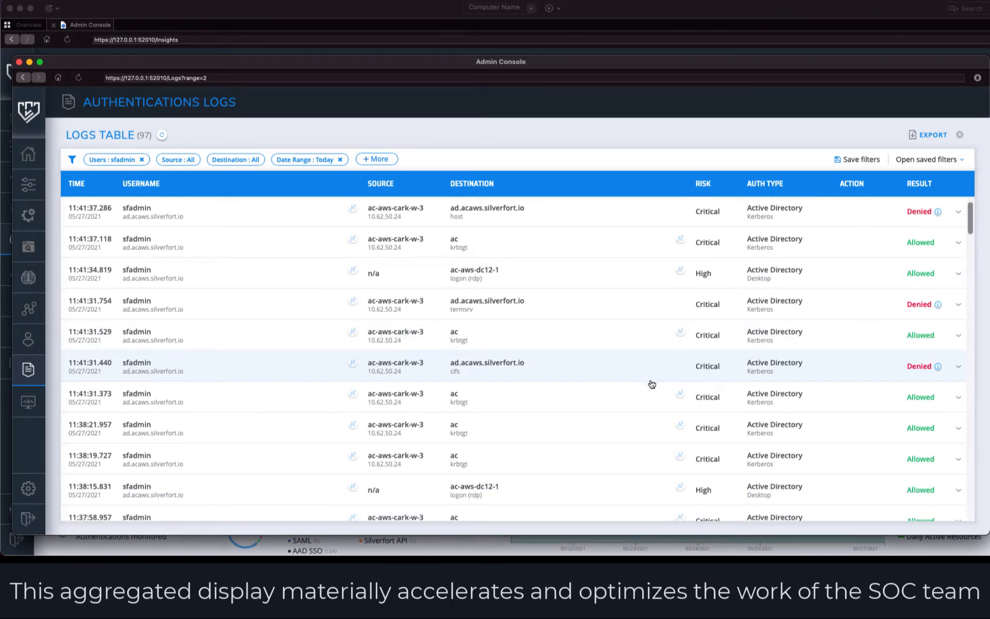
scroll("down", 3)
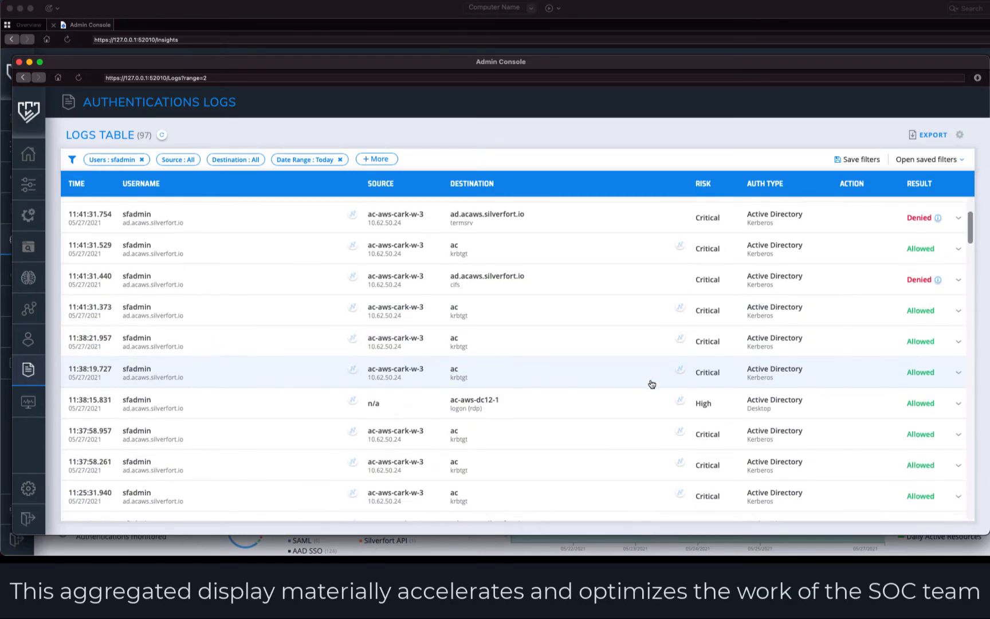
scroll("down", 3)
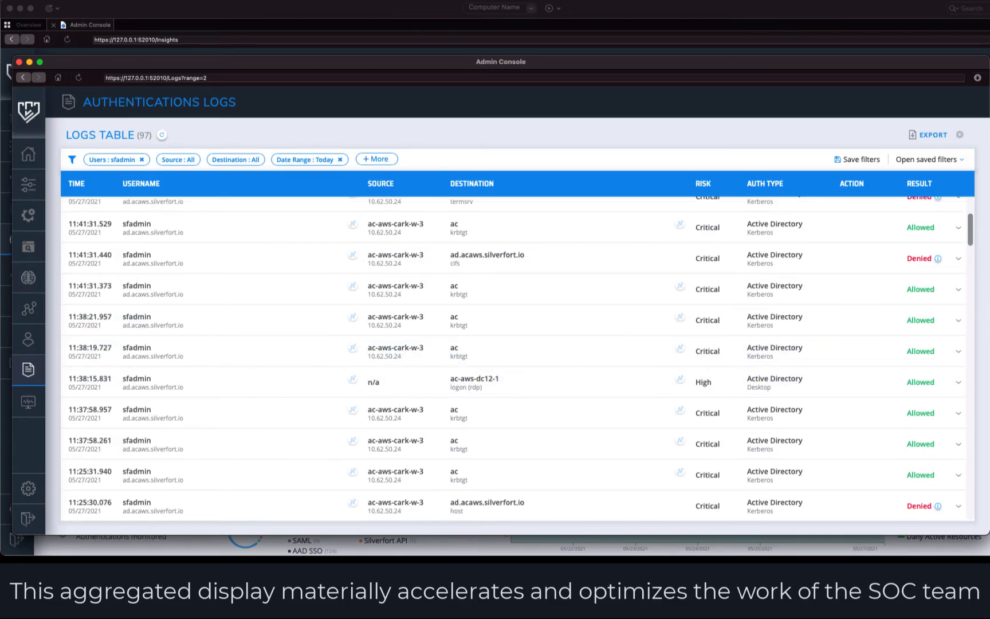